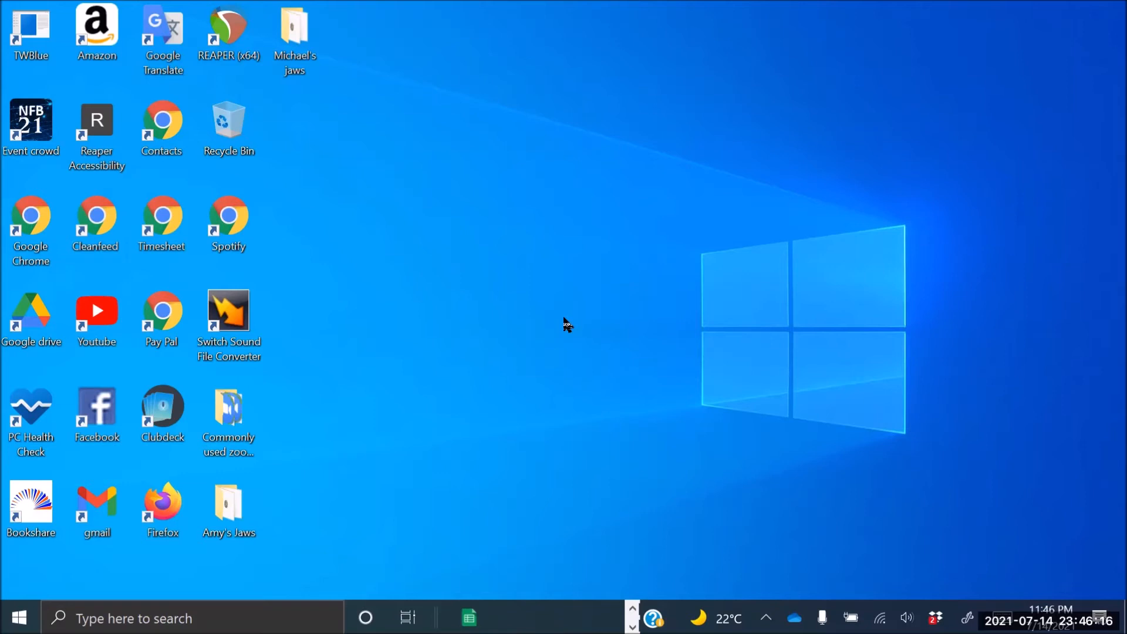
{"action": "mouse_move", "coordinate": [565, 324]}
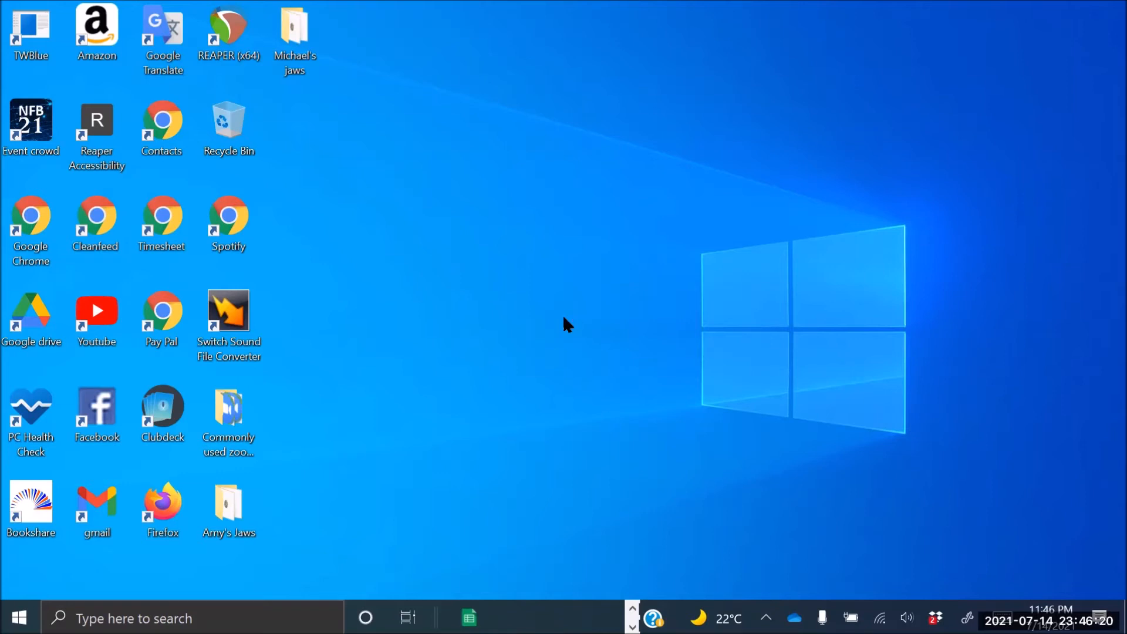